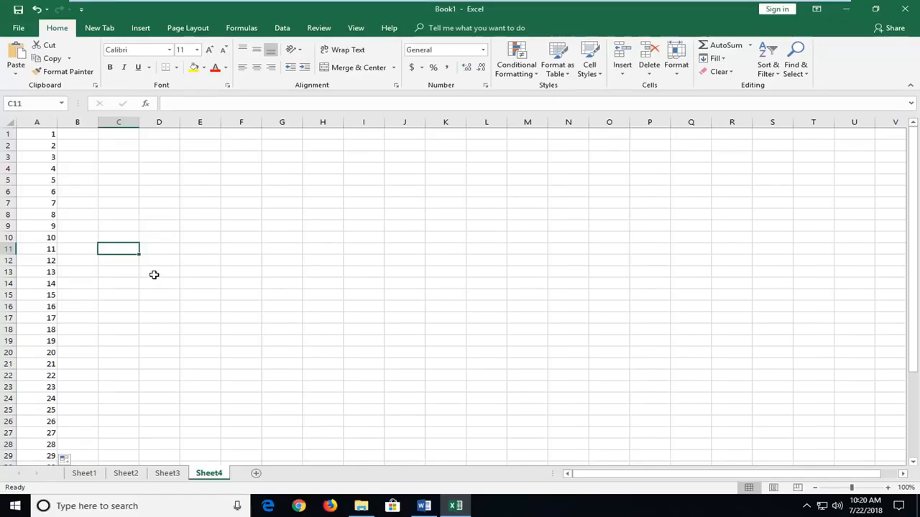
mouse_move(129, 278)
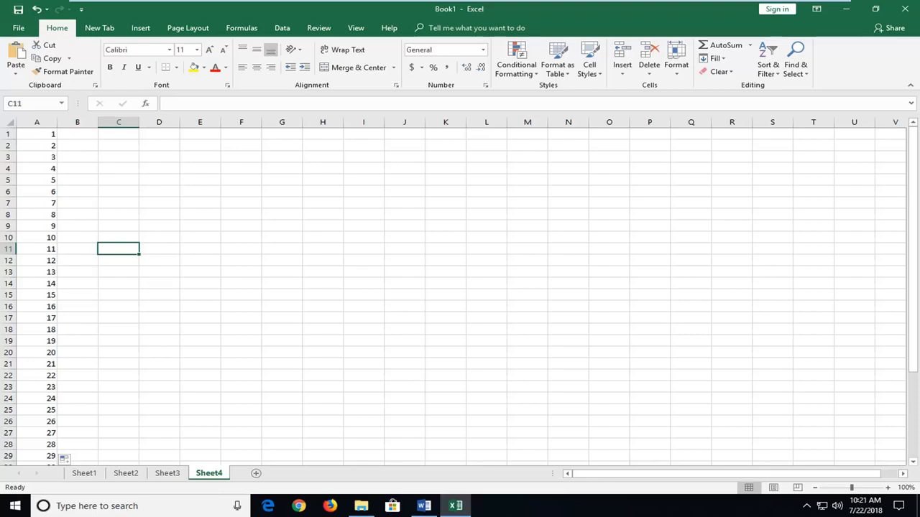
Select column A containing the numbers 1 to 39 on Sheet4.
left_click(241, 260)
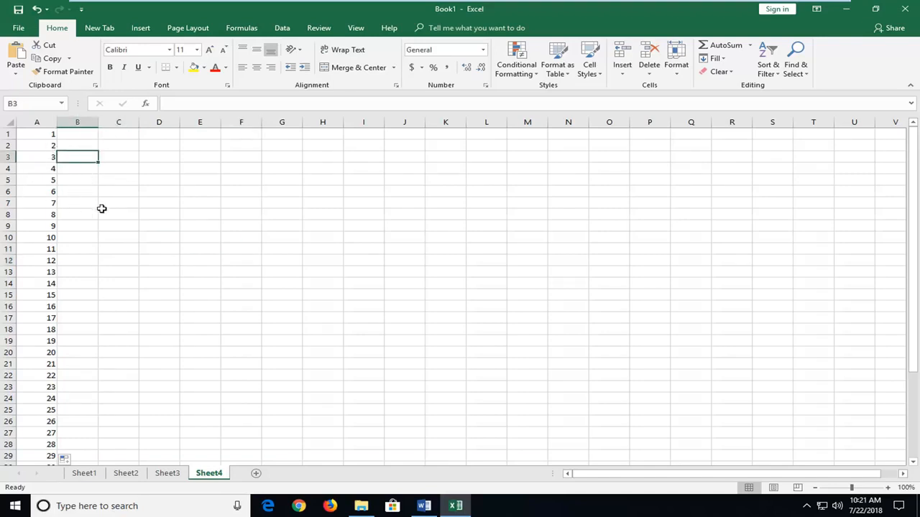
left_click(36, 121)
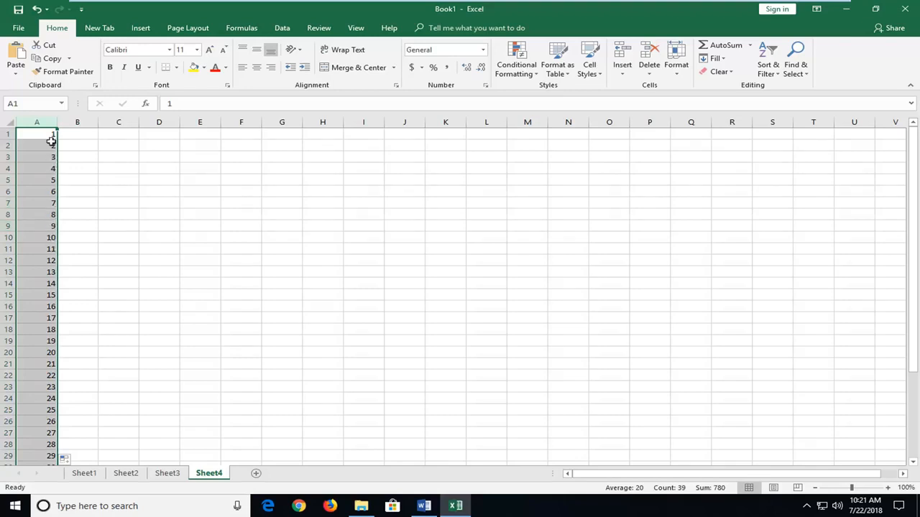
Open Format Cells for the selected column A from its right-click menu.
right_click(37, 134)
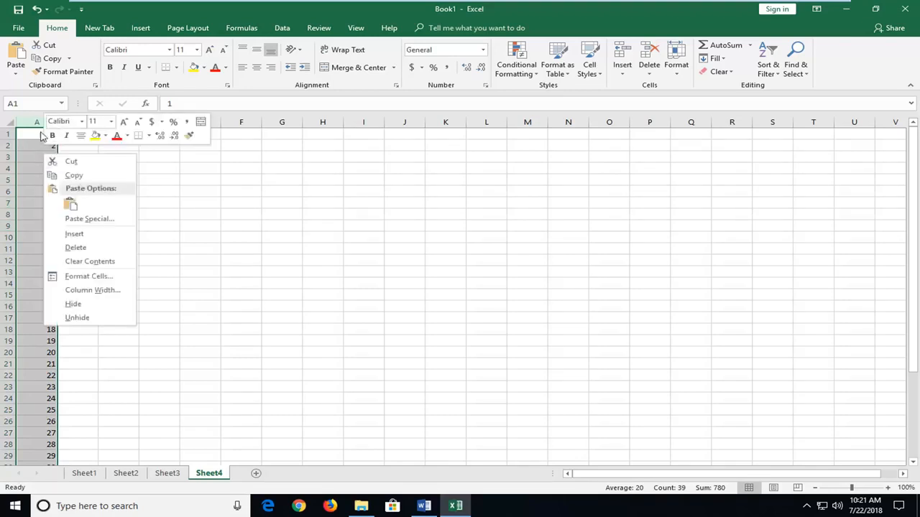
mouse_move(90, 261)
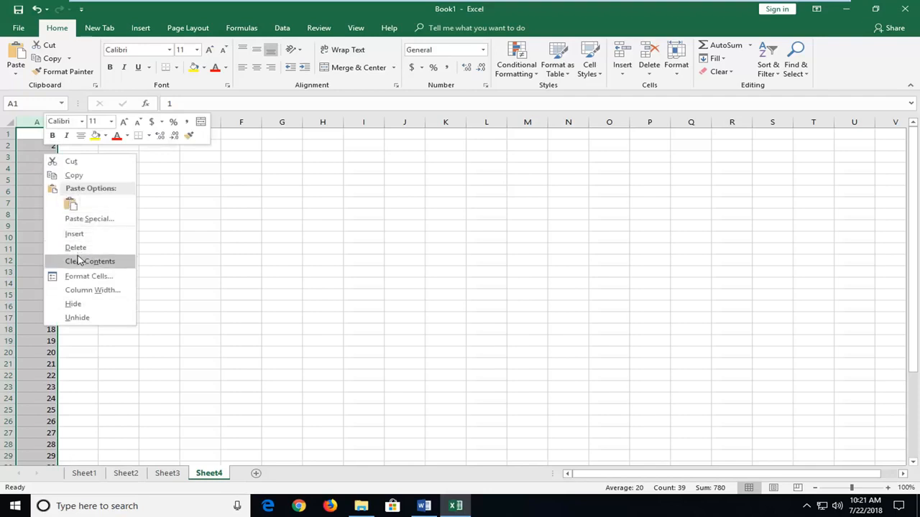
left_click(90, 261)
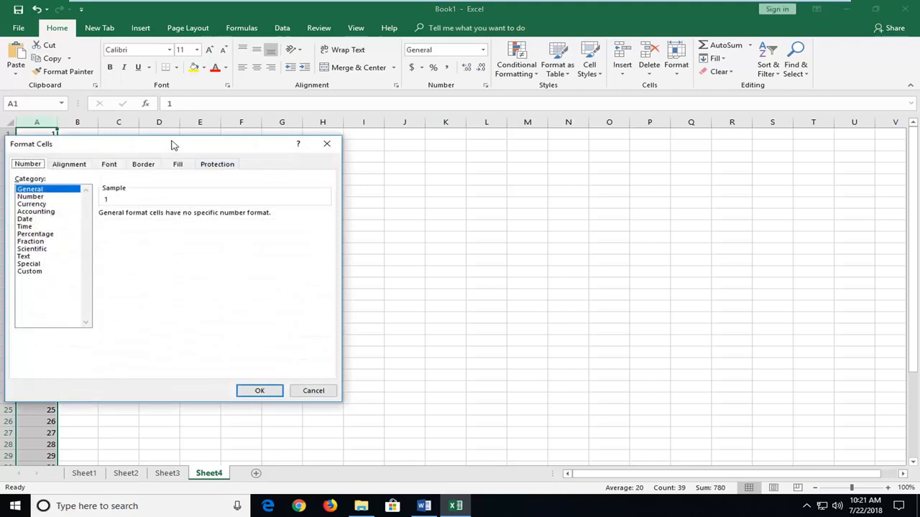
Enter the Custom number format 00000000, previewing 1 as 00000001.
left_click_drag(172, 143, 406, 140)
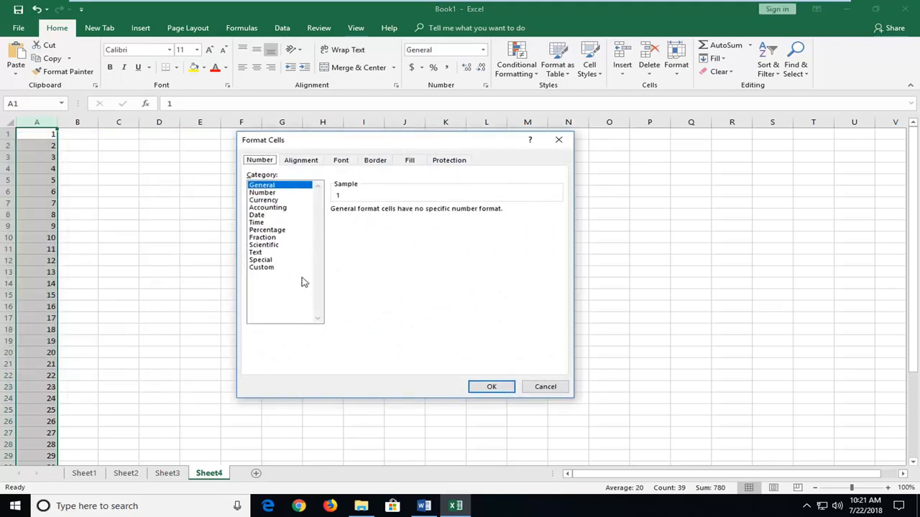
left_click(262, 267)
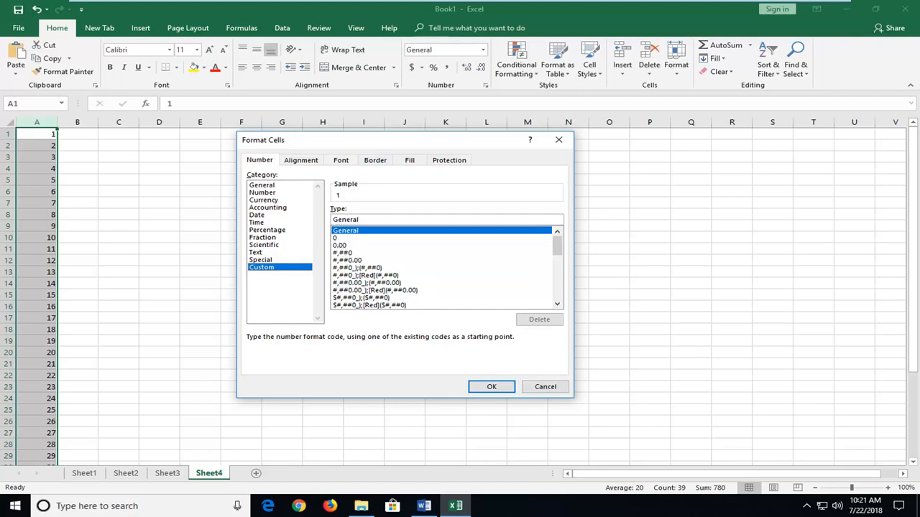
left_click(338, 238)
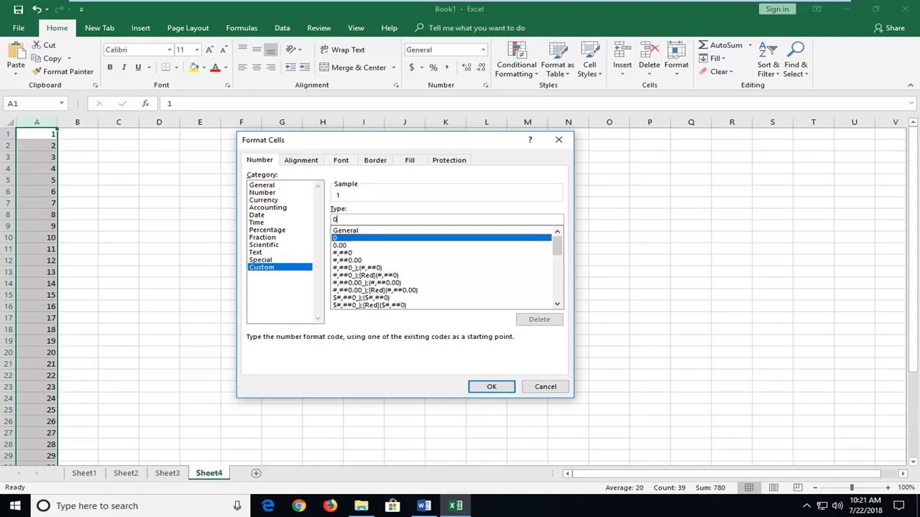
type("0000000")
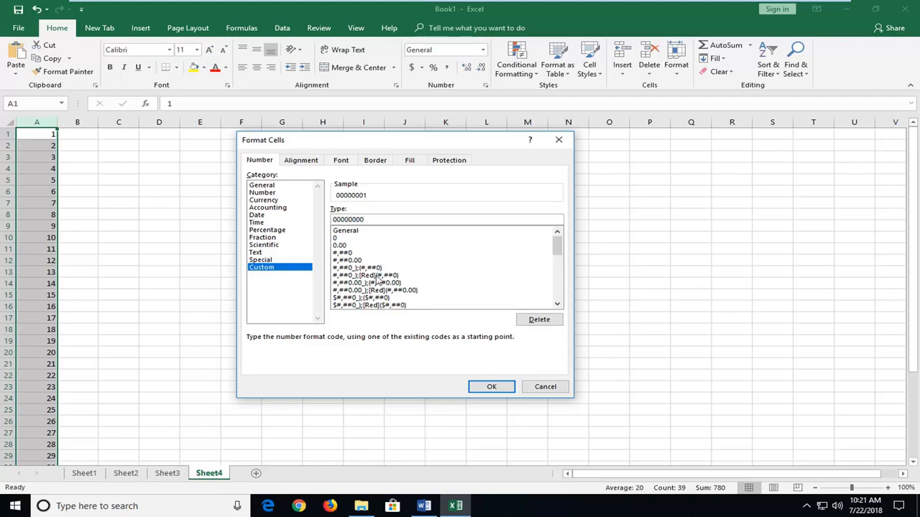
Apply the 00000000 format and check values 00000001 through 00000039.
left_click(492, 387)
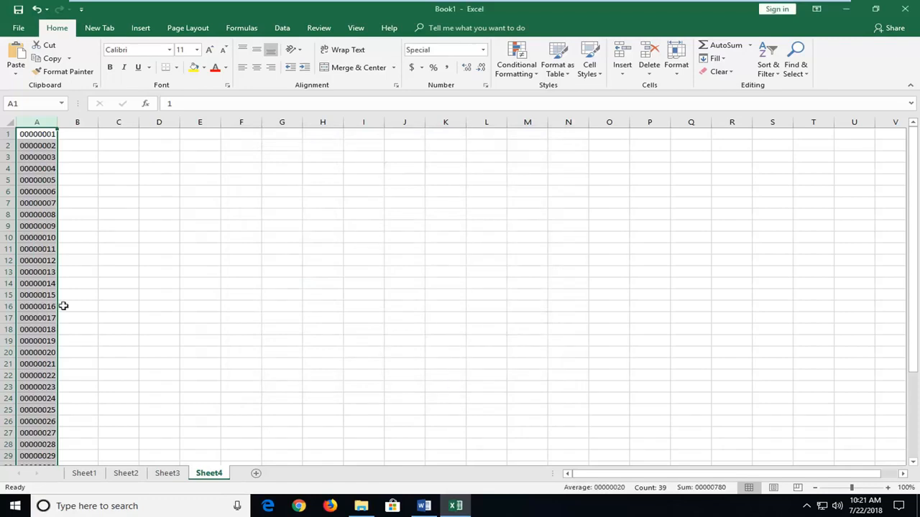
scroll("down", 3)
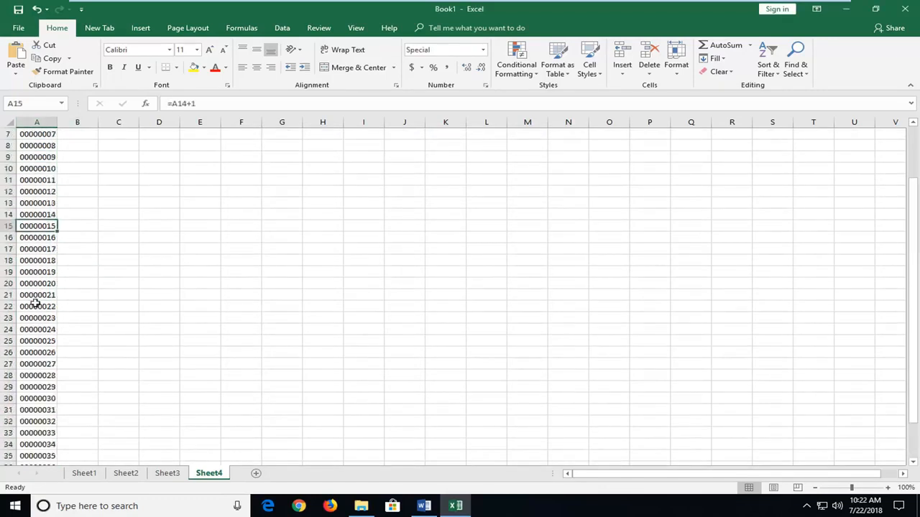
scroll("down", 3)
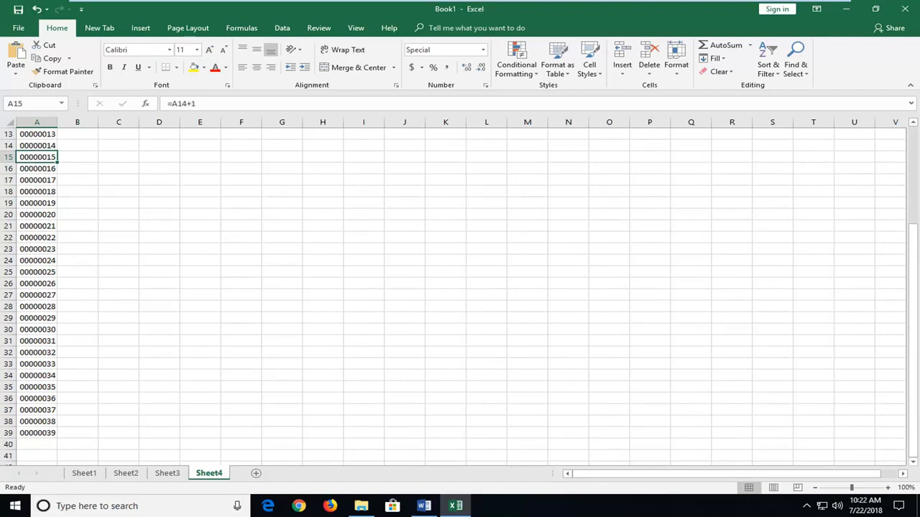